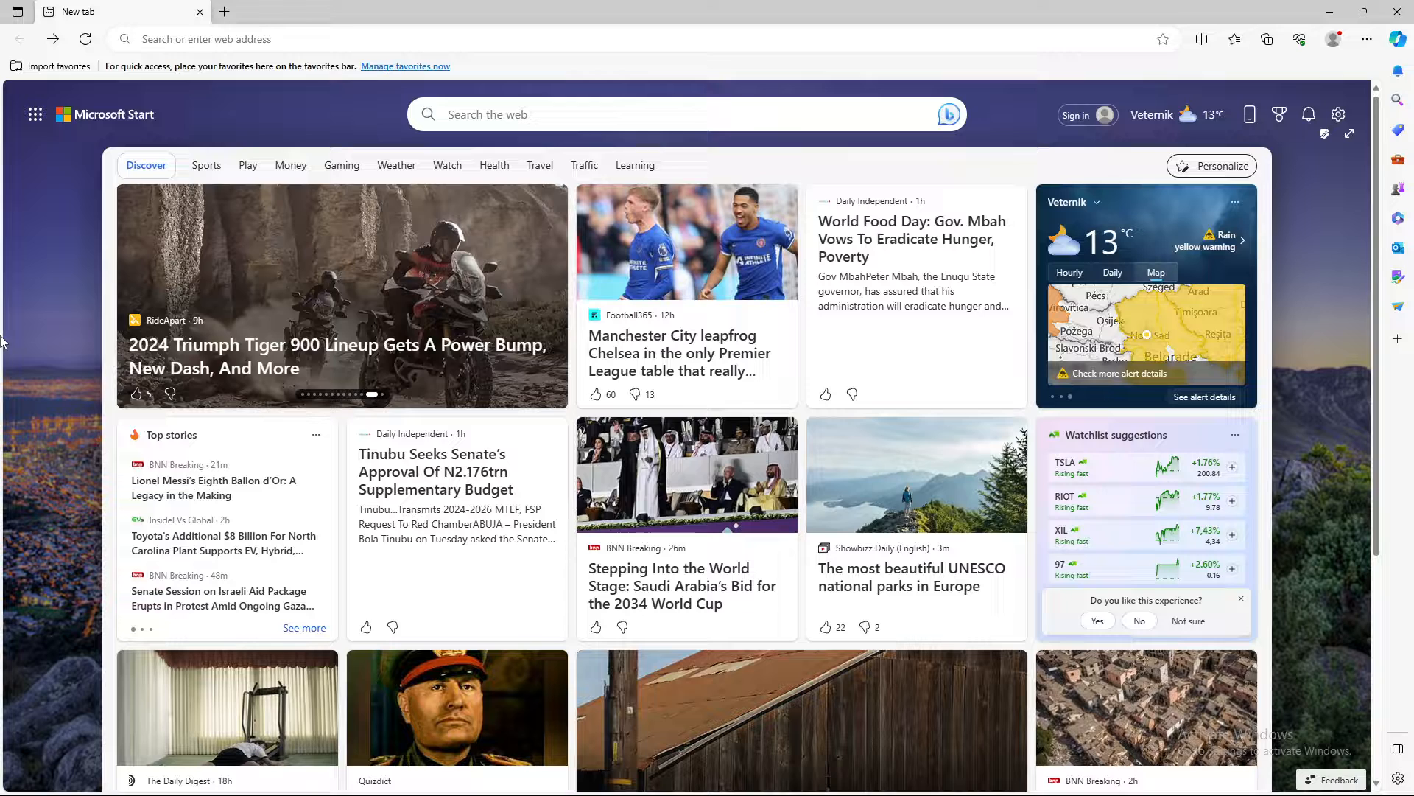
Search Bing for IMDb, open the IMDb homepage result, and dismiss the sign-in prompt.
click(631, 115)
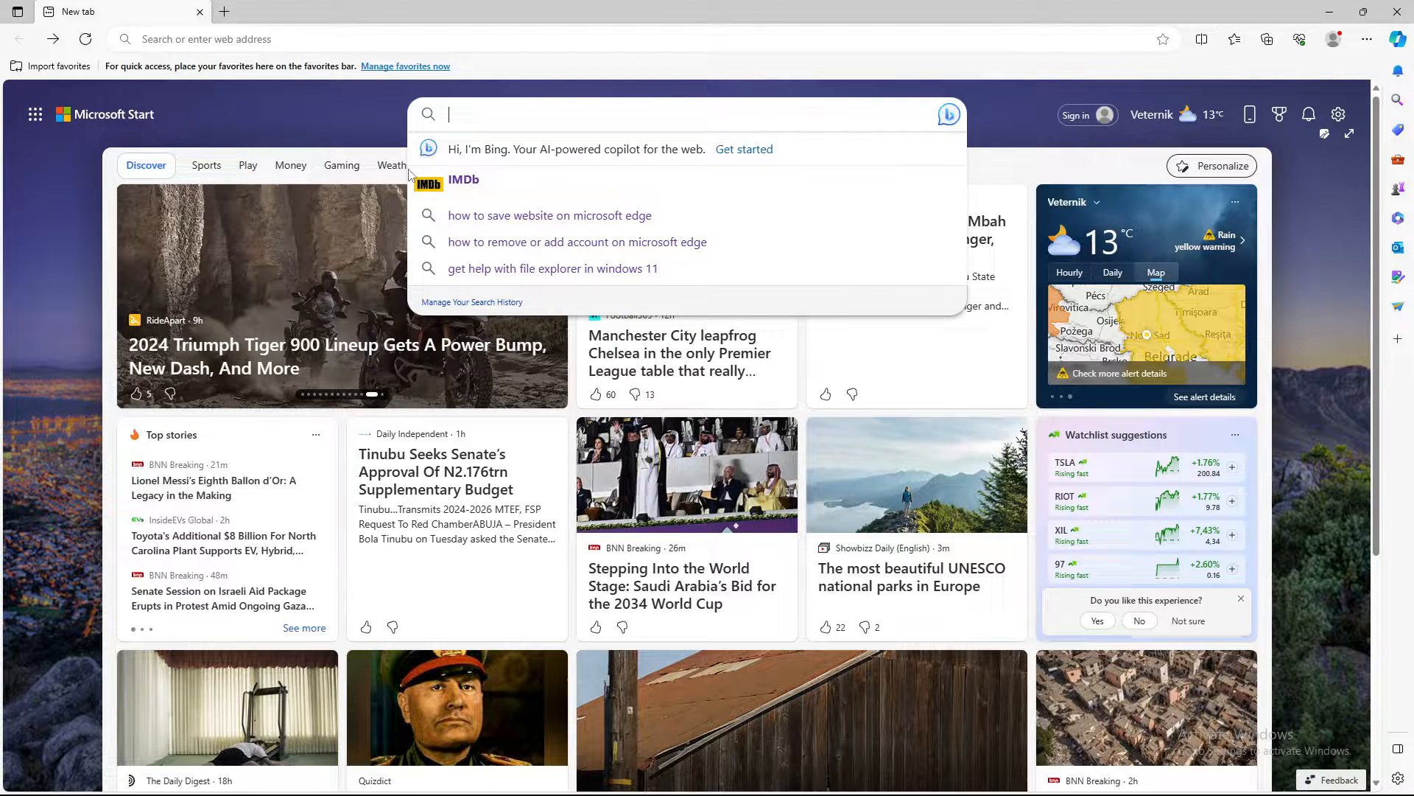
click(463, 179)
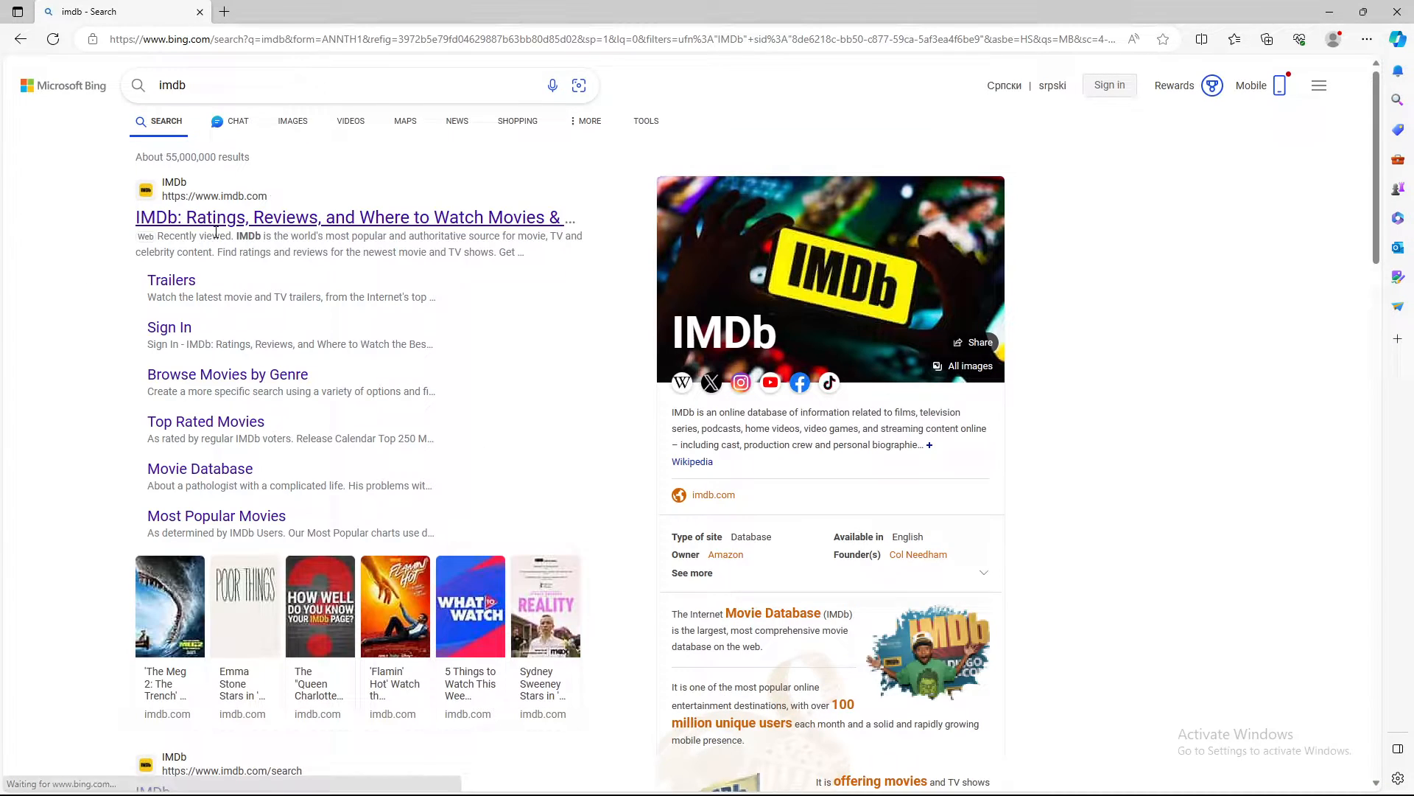
click(350, 217)
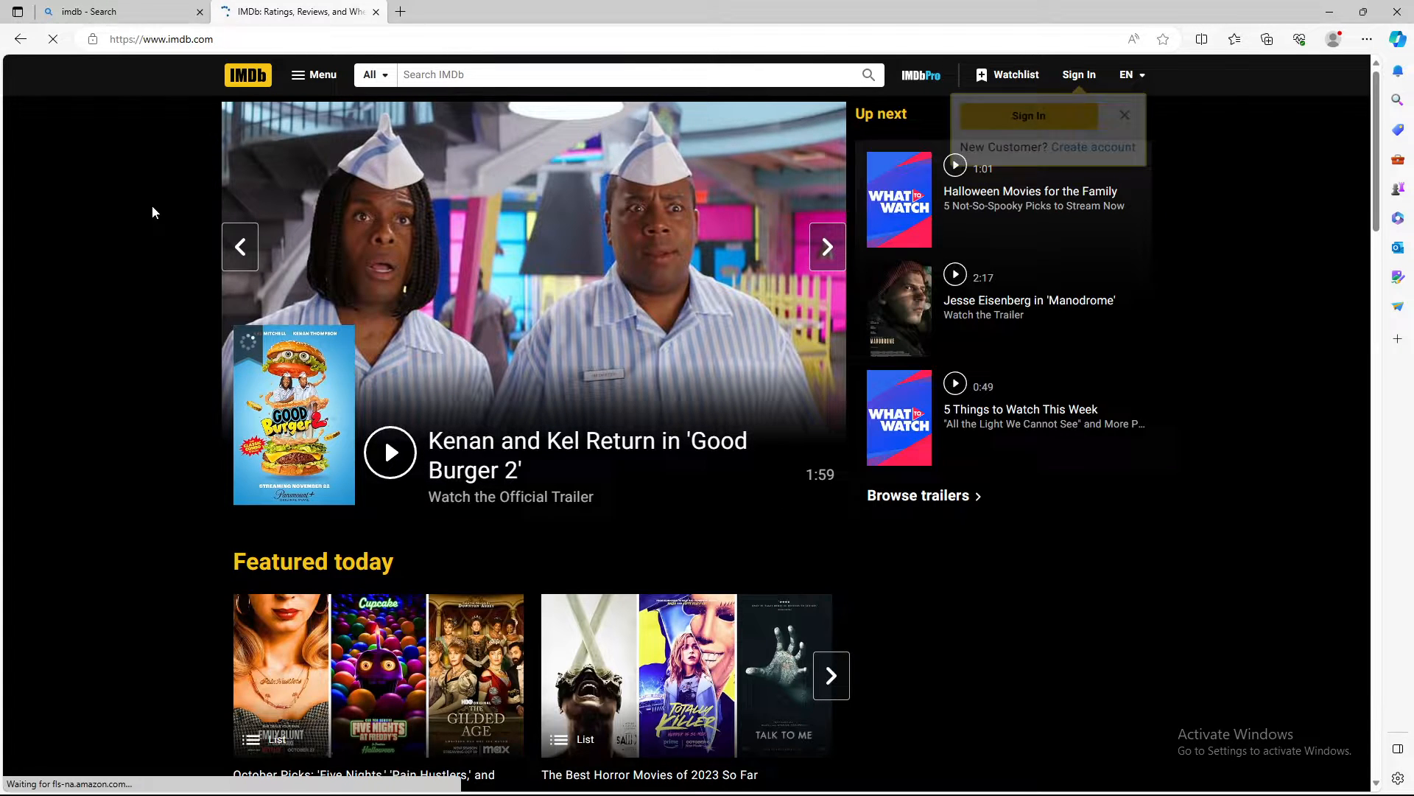
click(1124, 116)
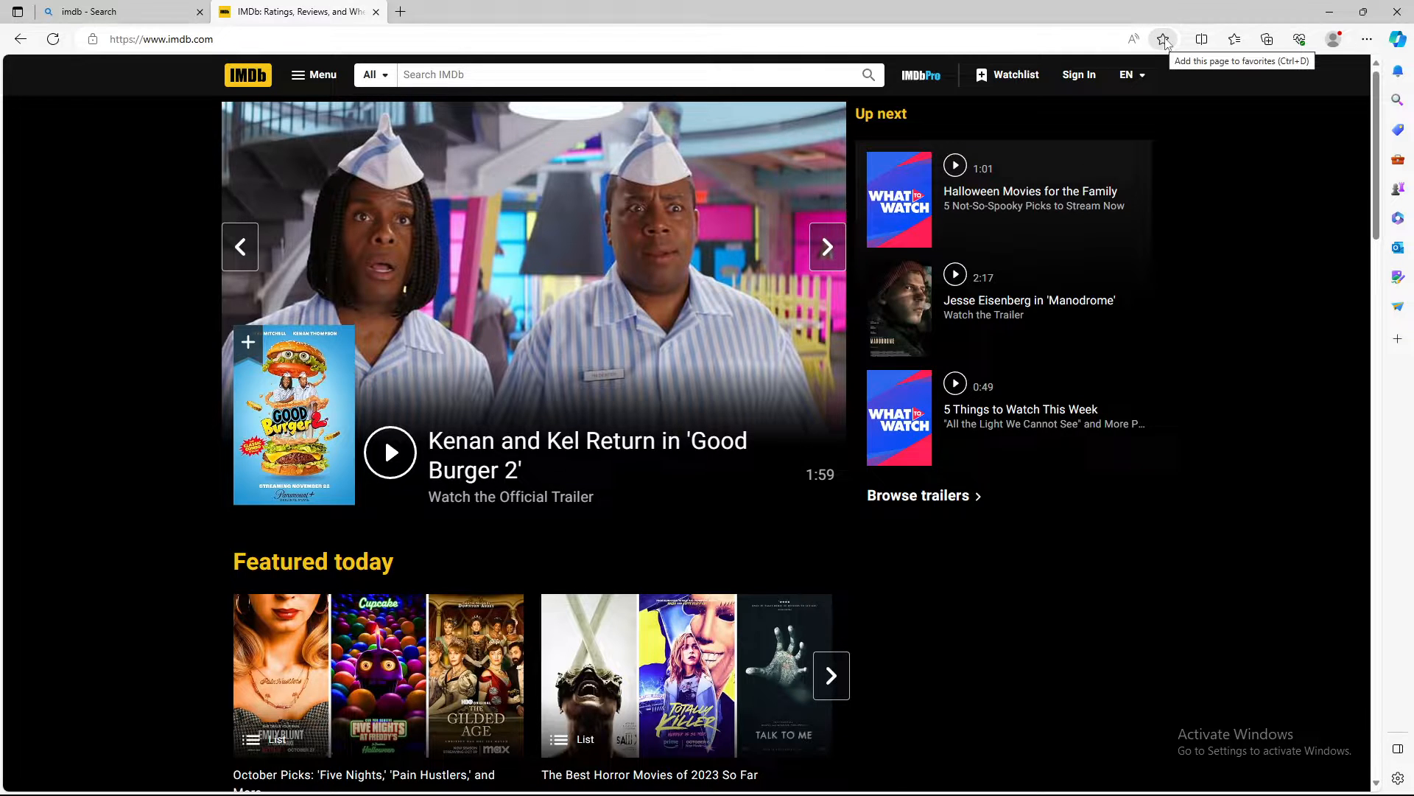
Add the IMDb homepage as a favorite in the Favorites bar folder.
click(825, 246)
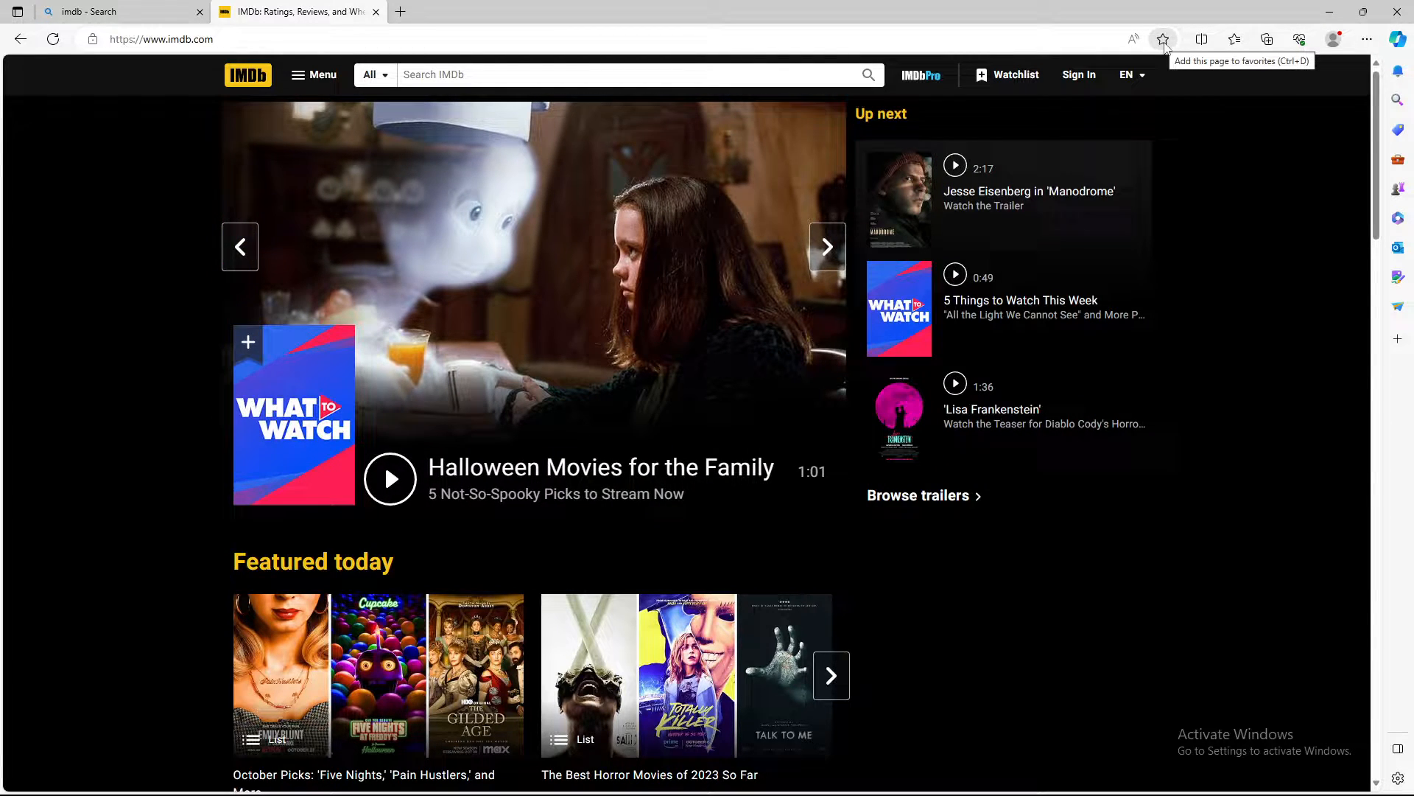
click(1163, 39)
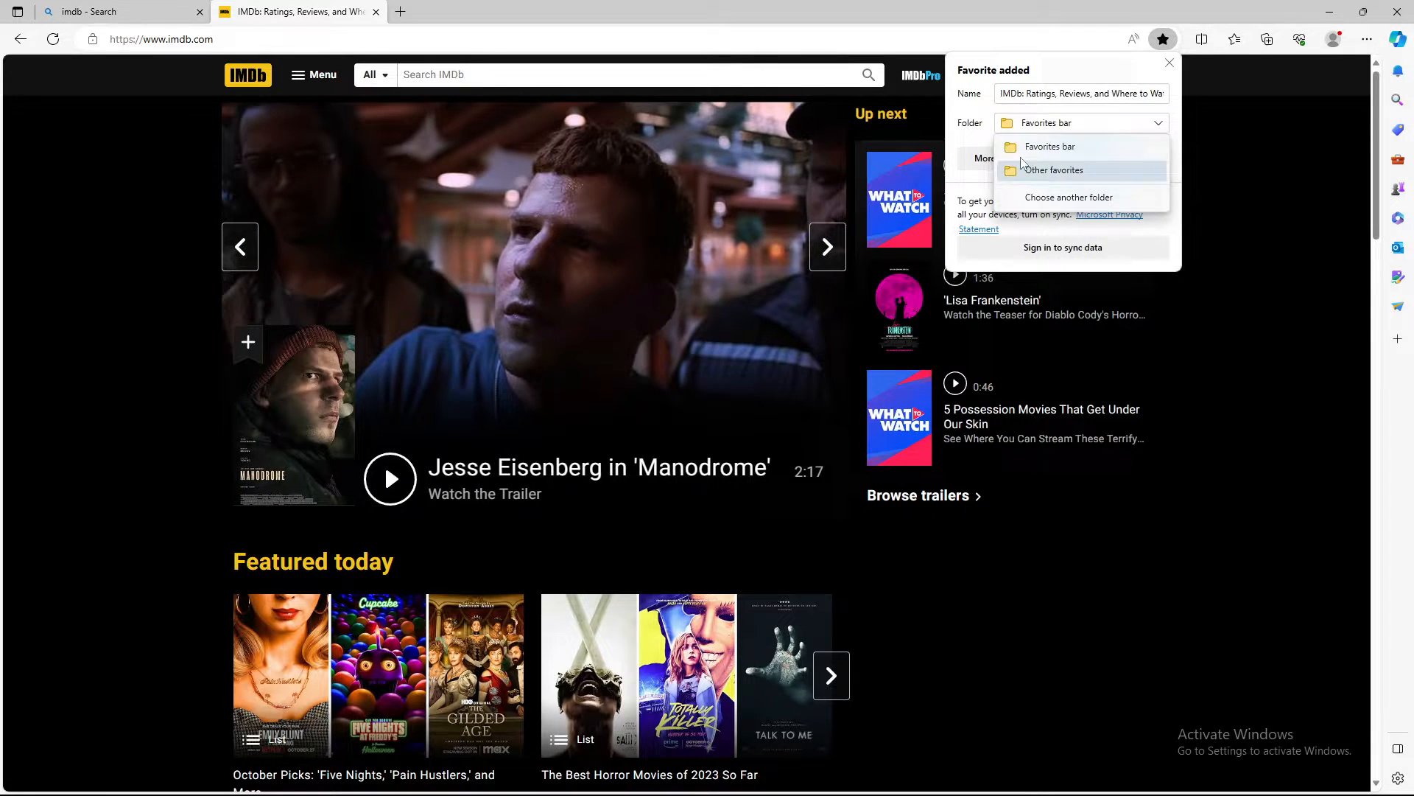
click(1049, 145)
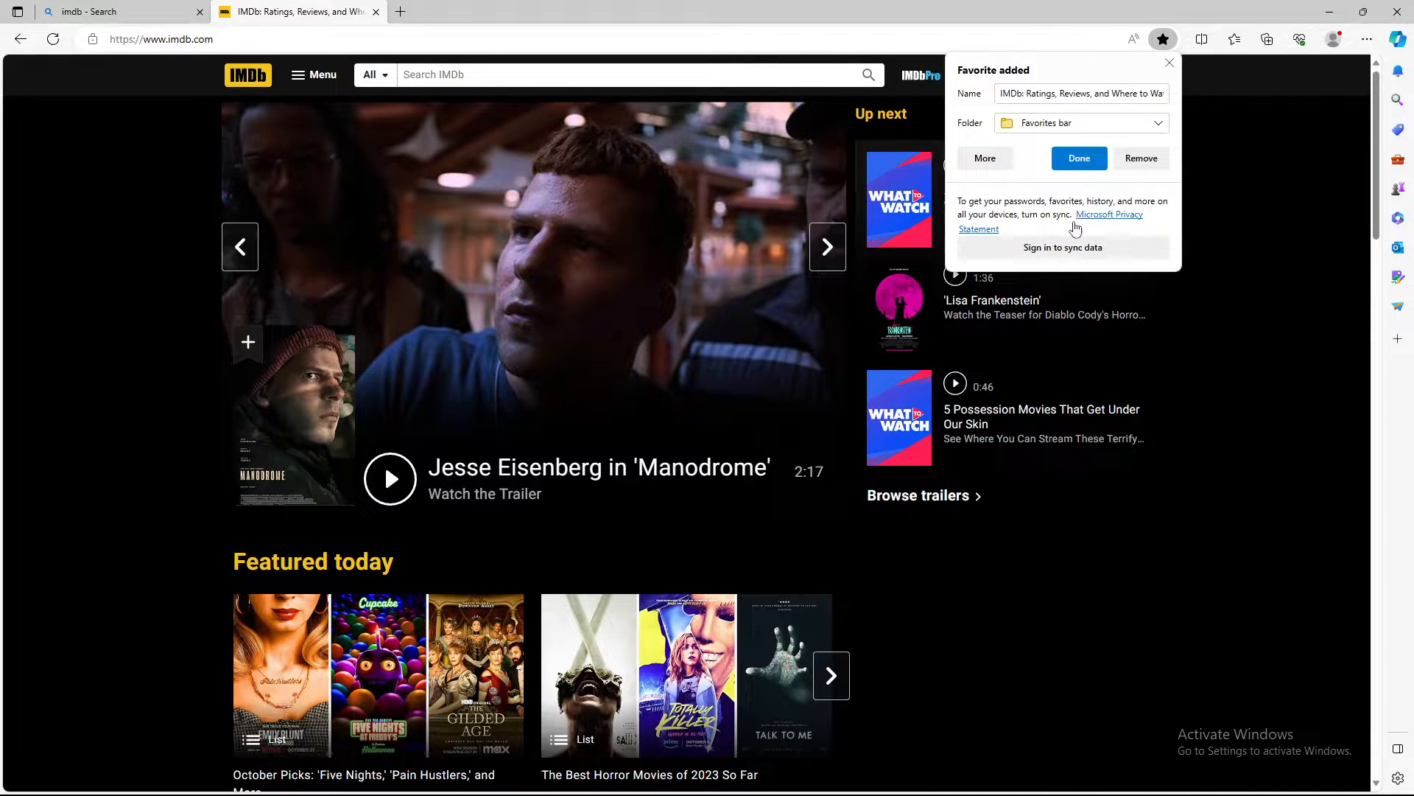
click(1078, 158)
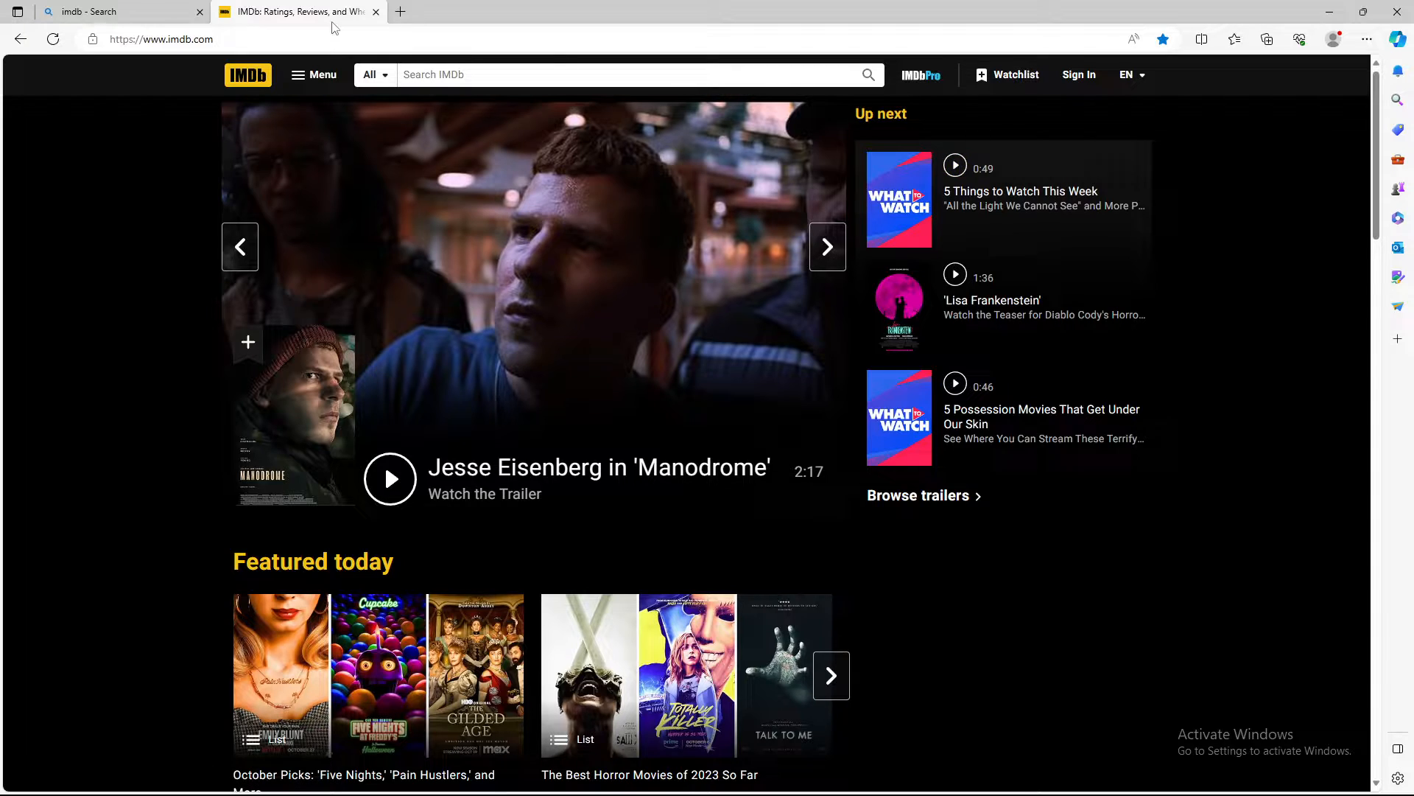
Remove the IMDb homepage from favorites again.
click(826, 246)
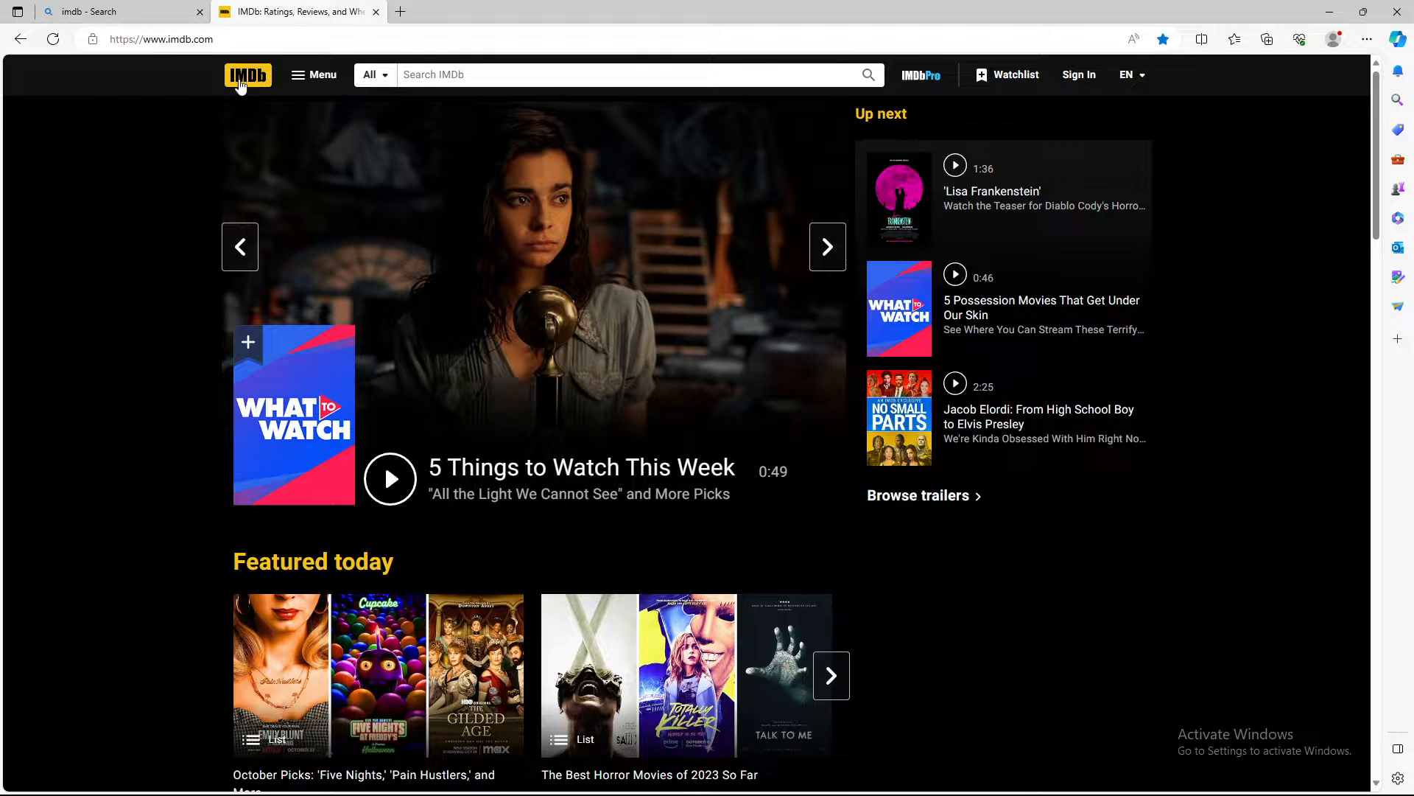
mouse_move(1163, 39)
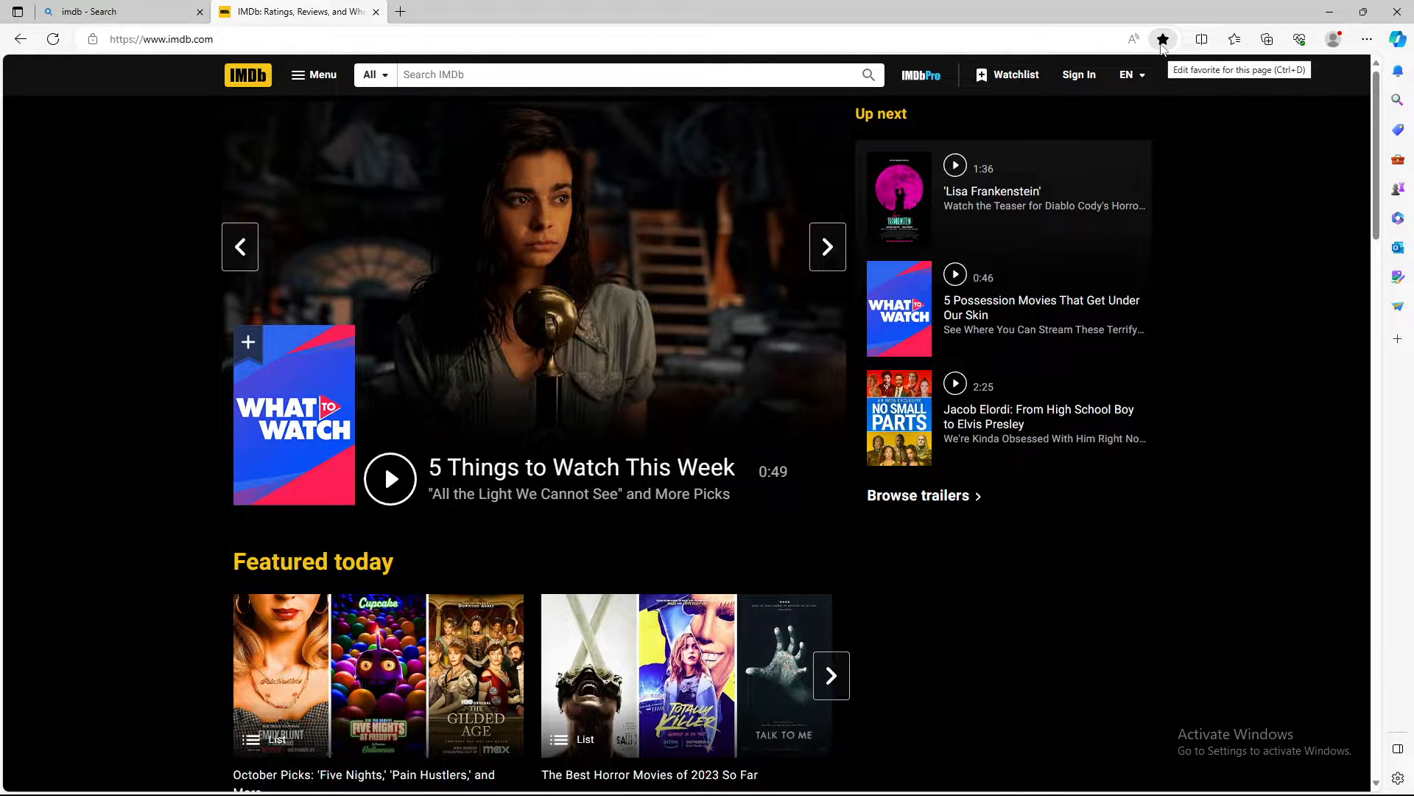
click(1162, 39)
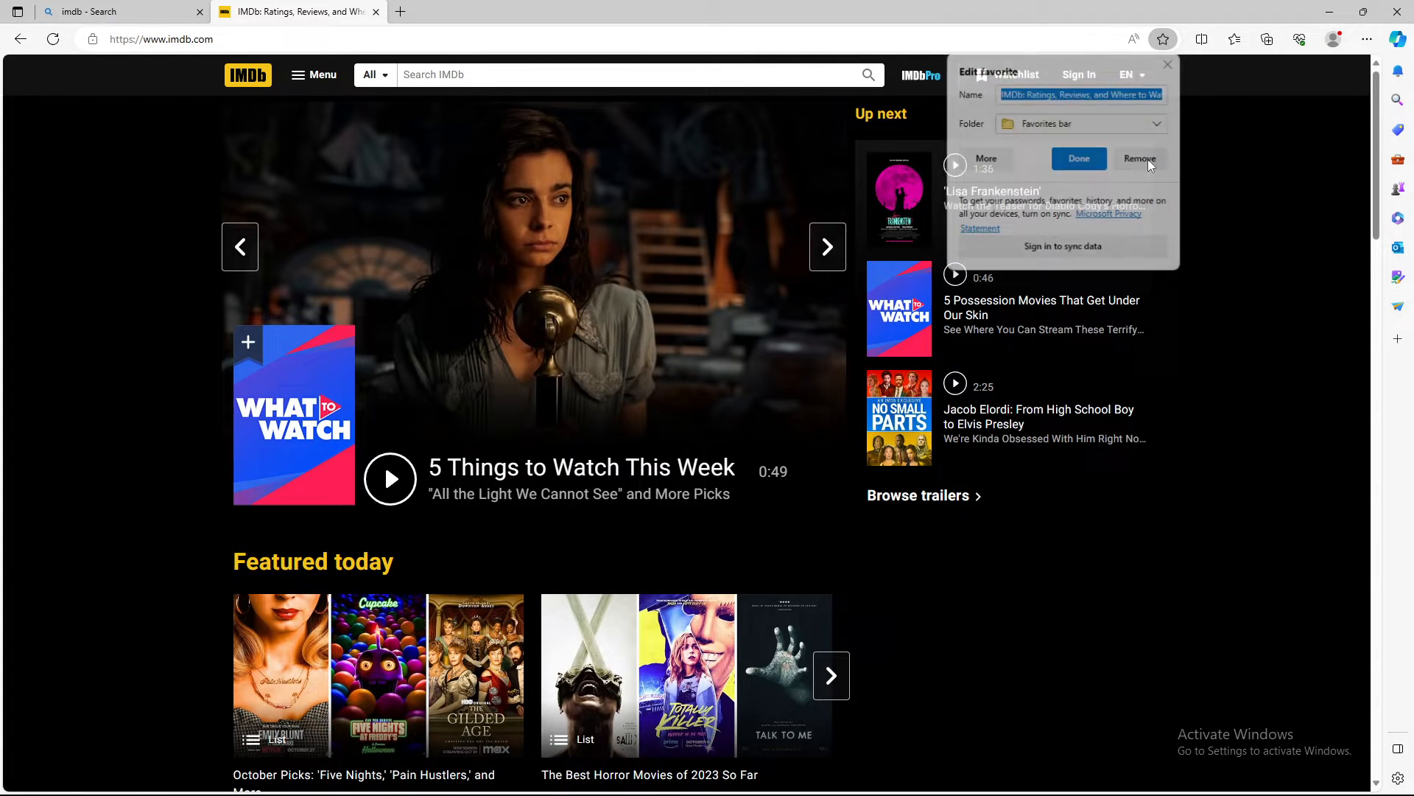
click(117, 11)
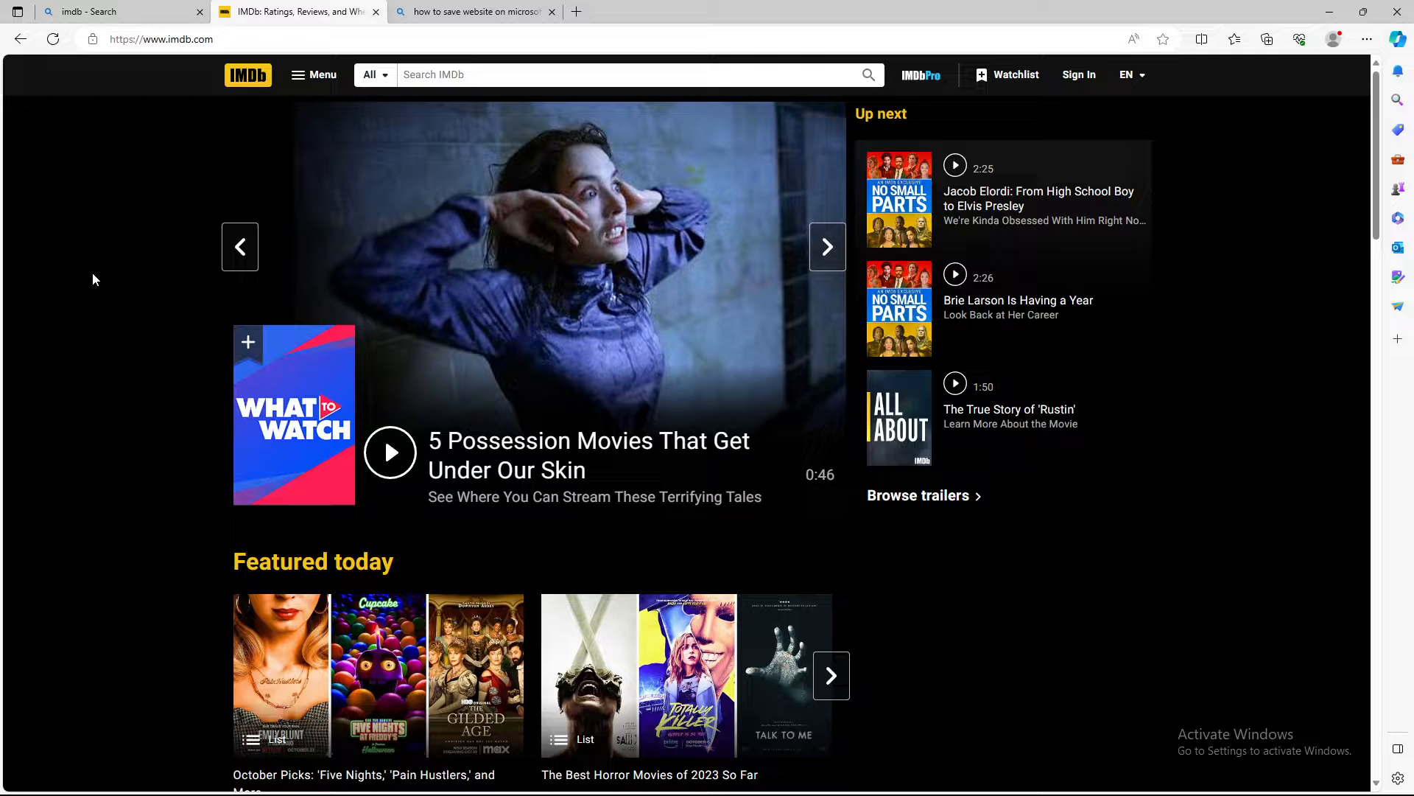
mouse_move(189, 272)
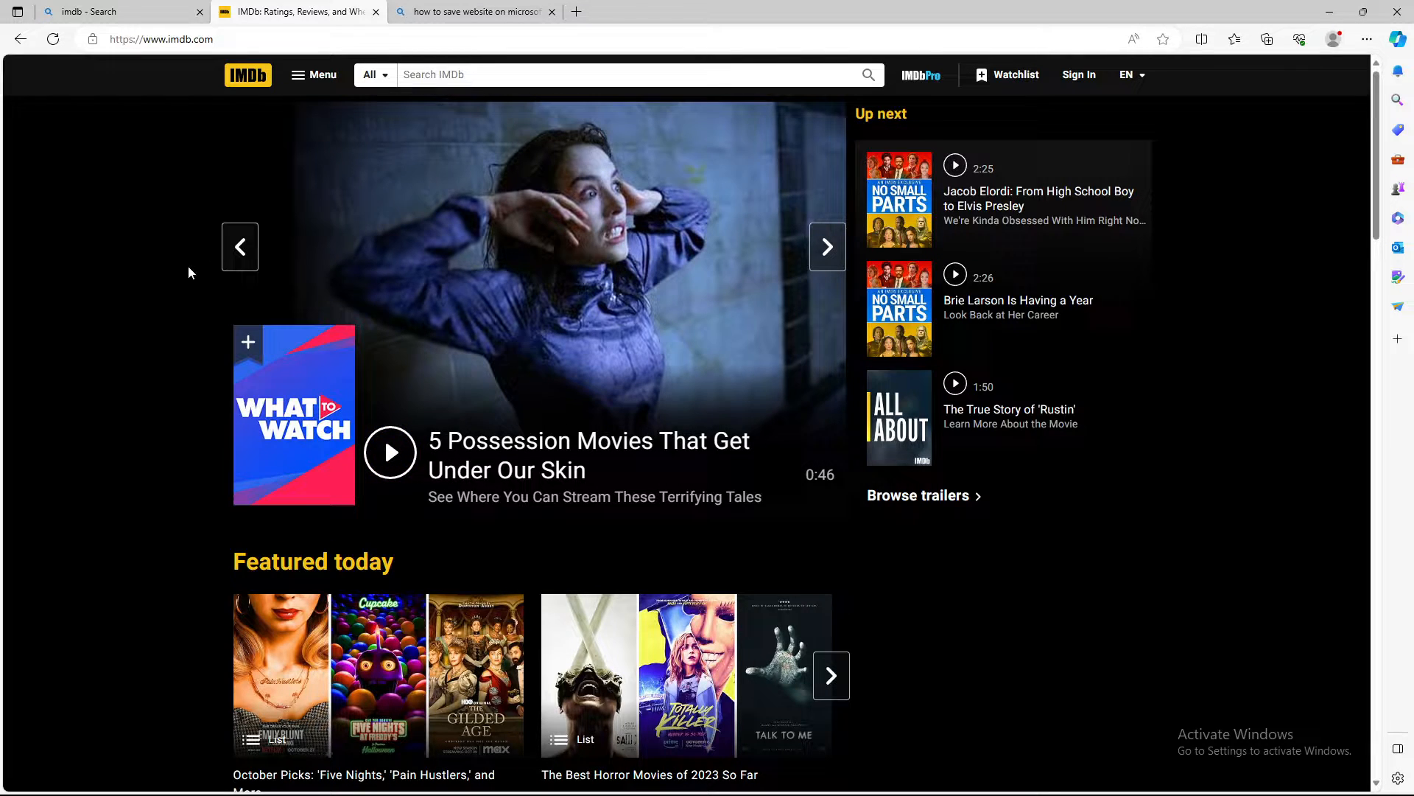
Review the how-to-save-websites results, then show More tools over the IMDb tab.
click(469, 12)
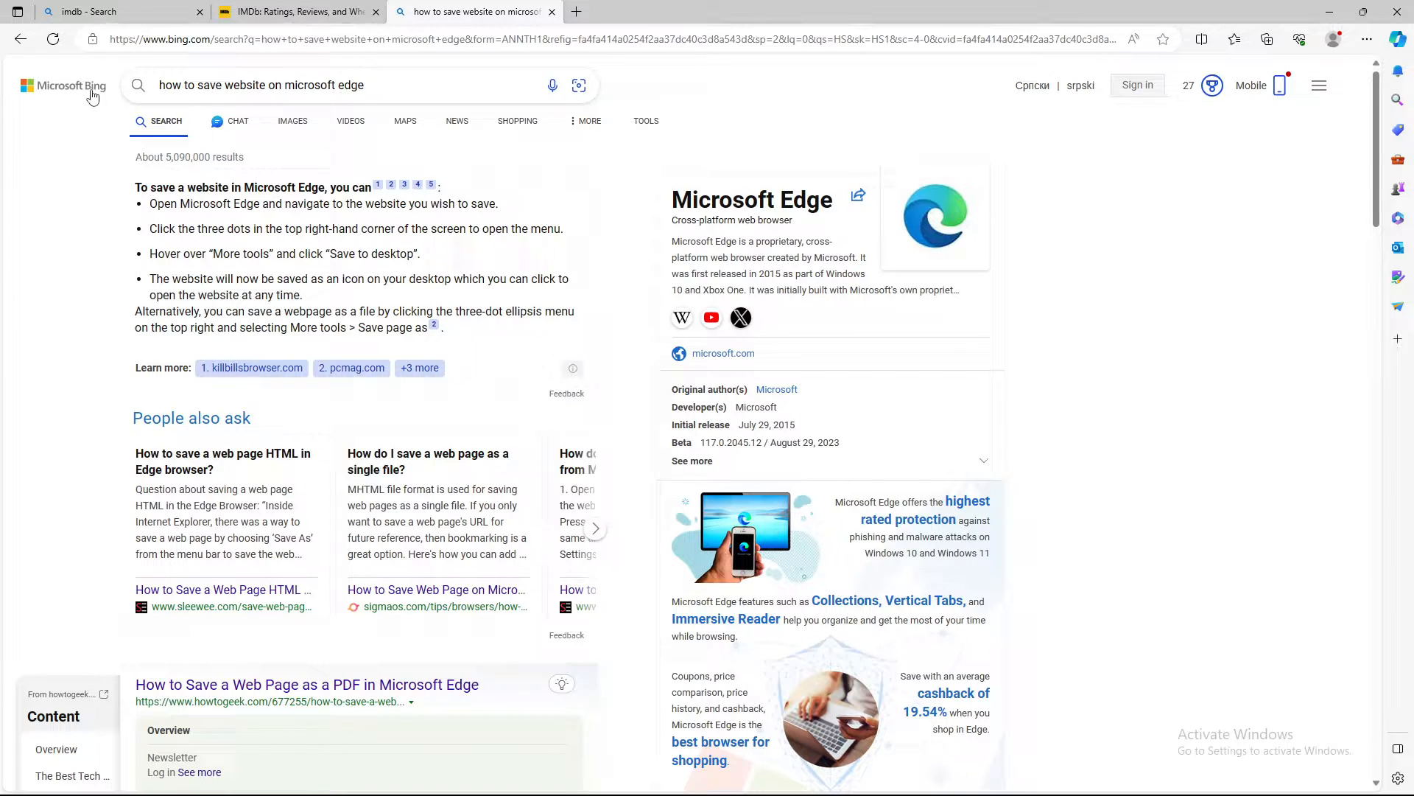
click(298, 12)
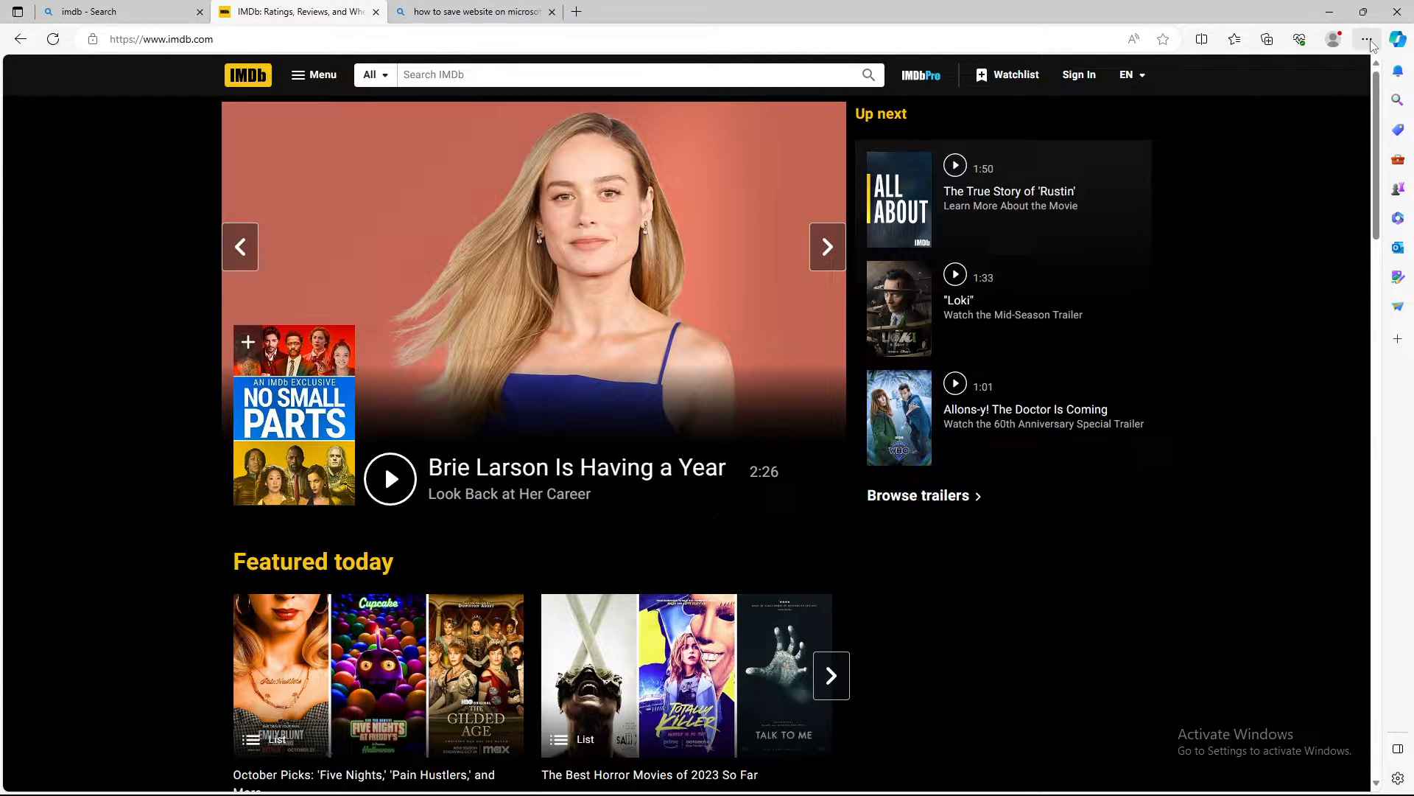
click(1367, 39)
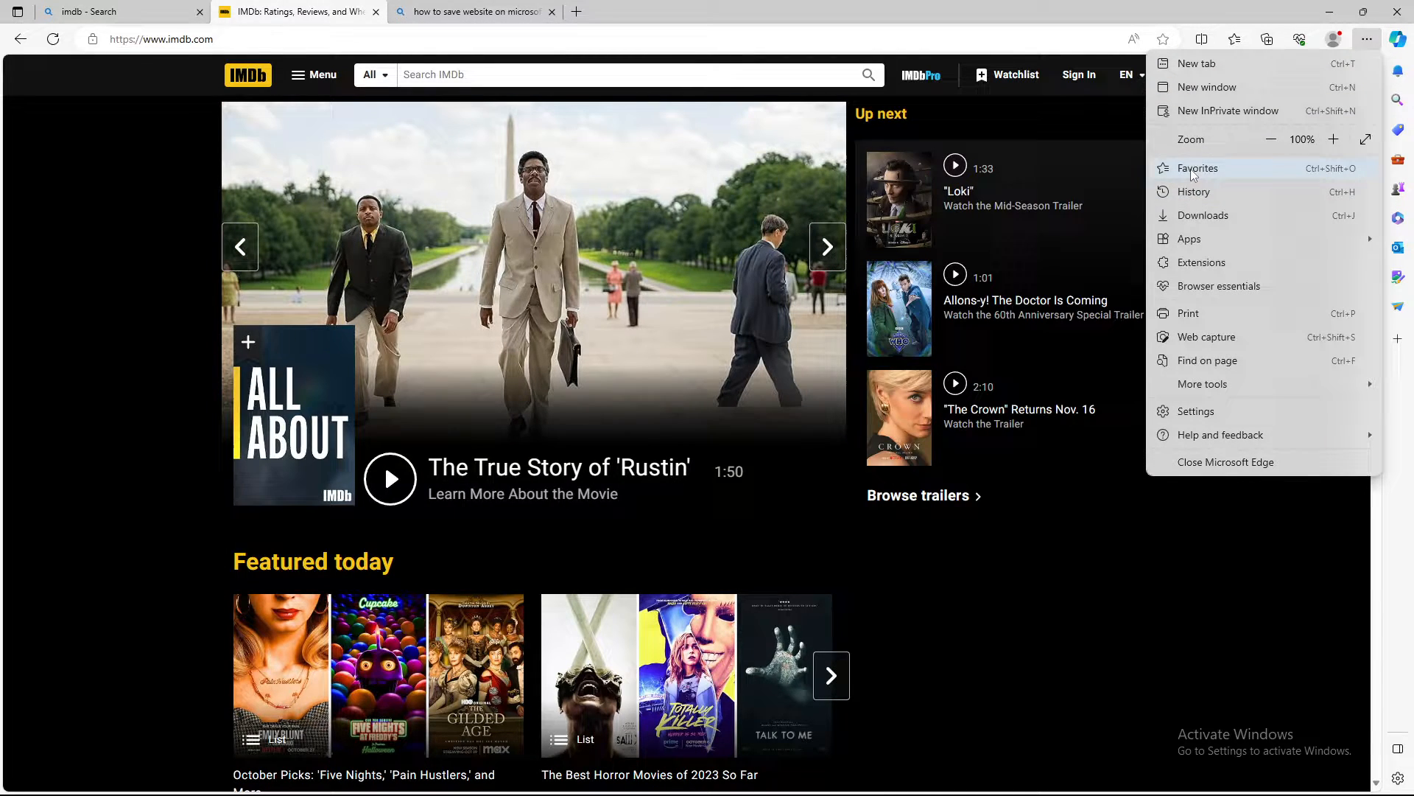
mouse_move(1189, 313)
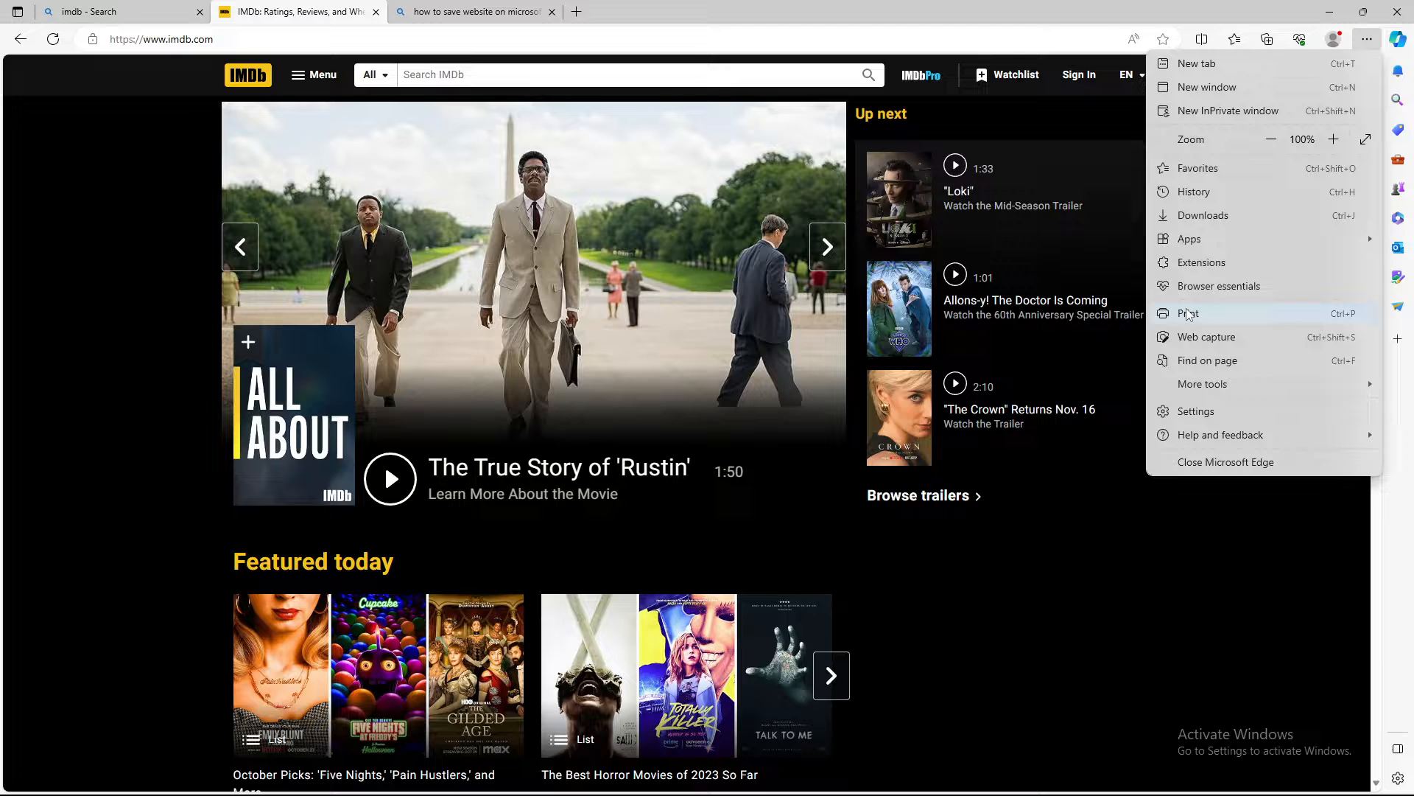
click(1203, 383)
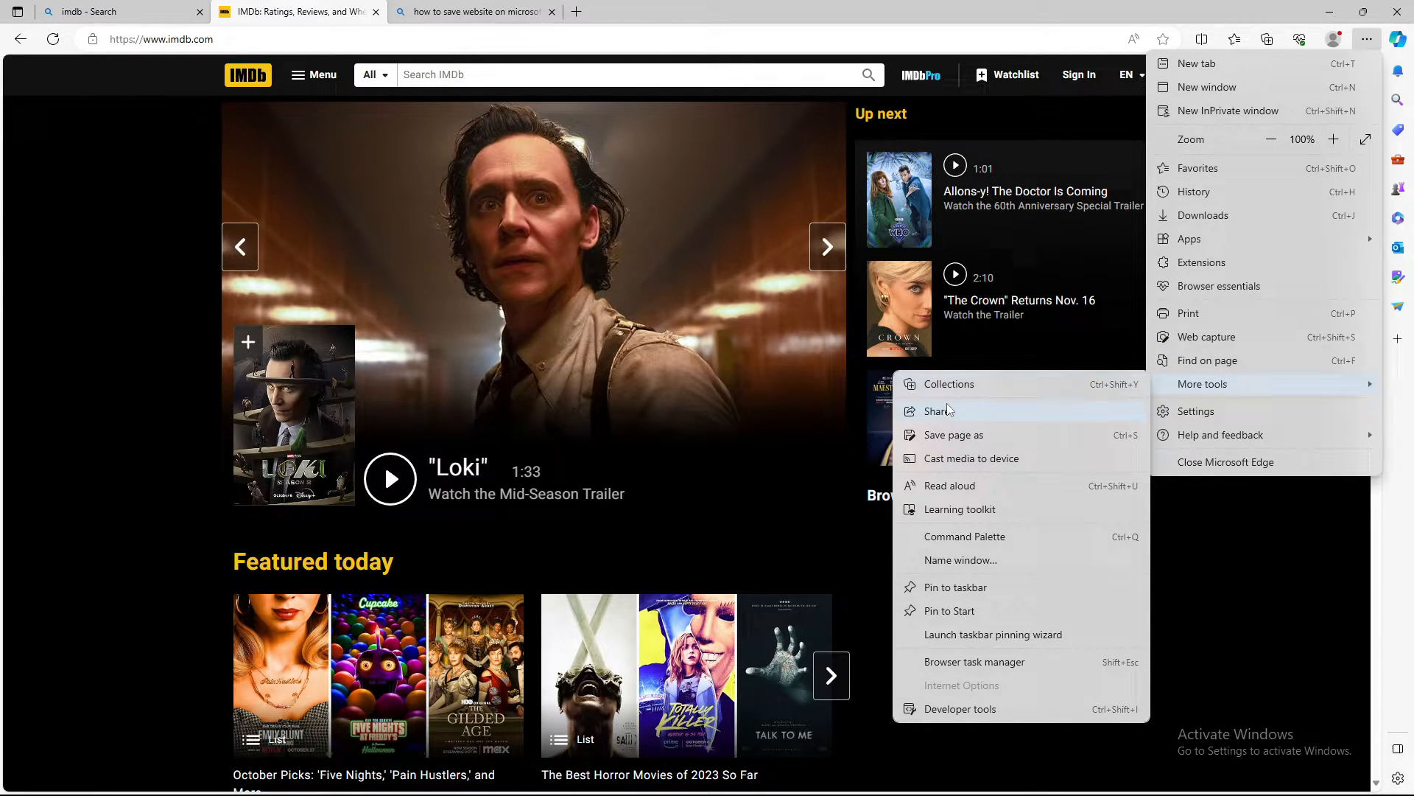
mouse_move(953, 435)
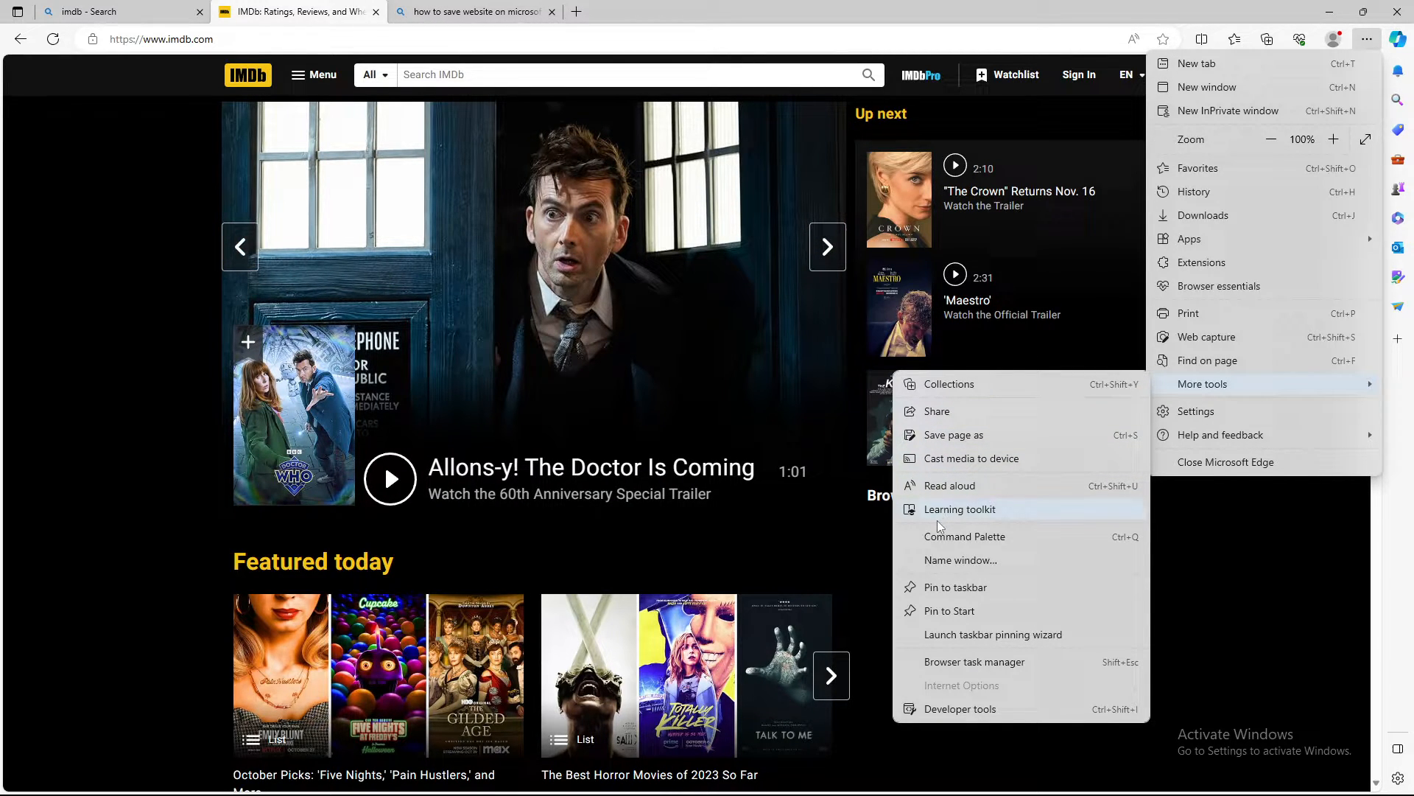
mouse_move(963, 536)
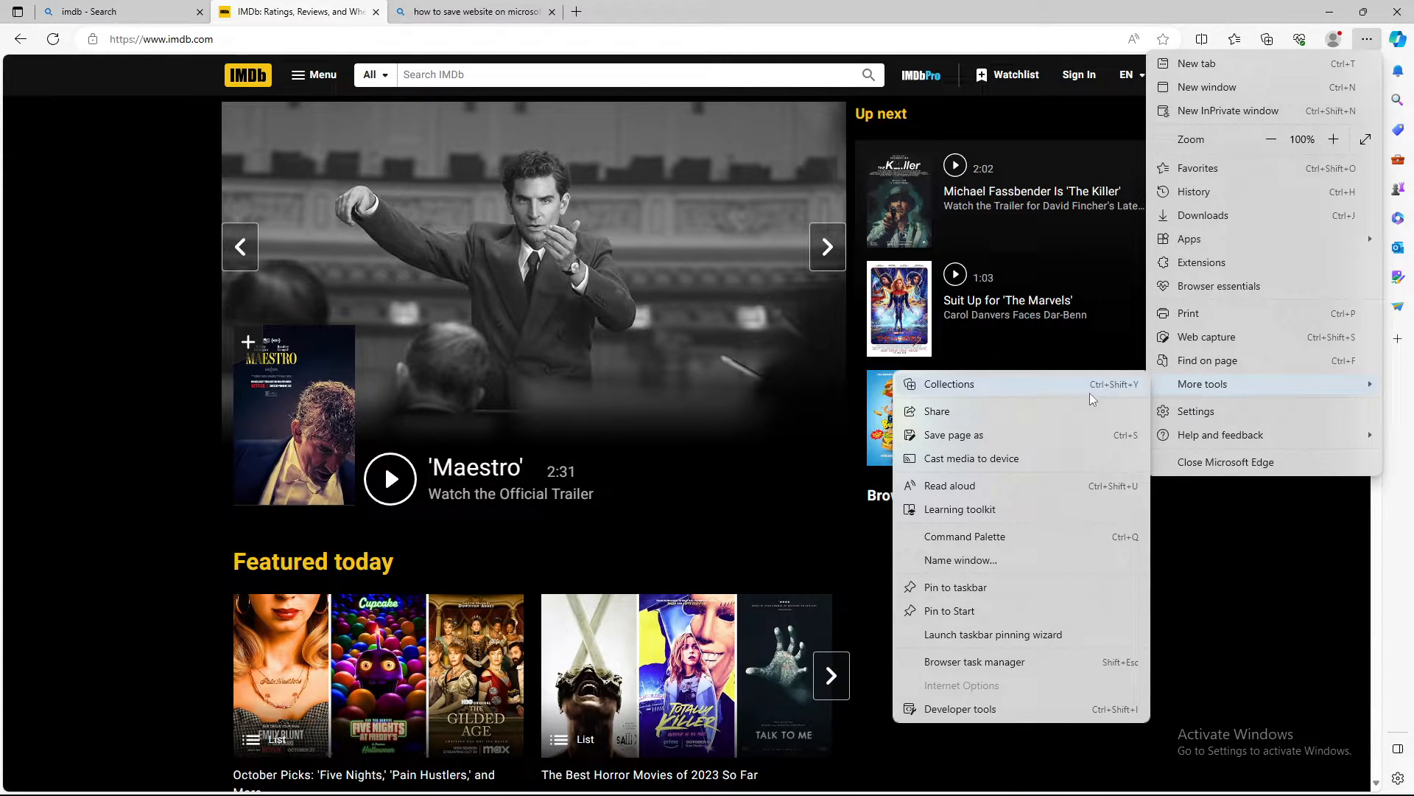
mouse_move(983, 442)
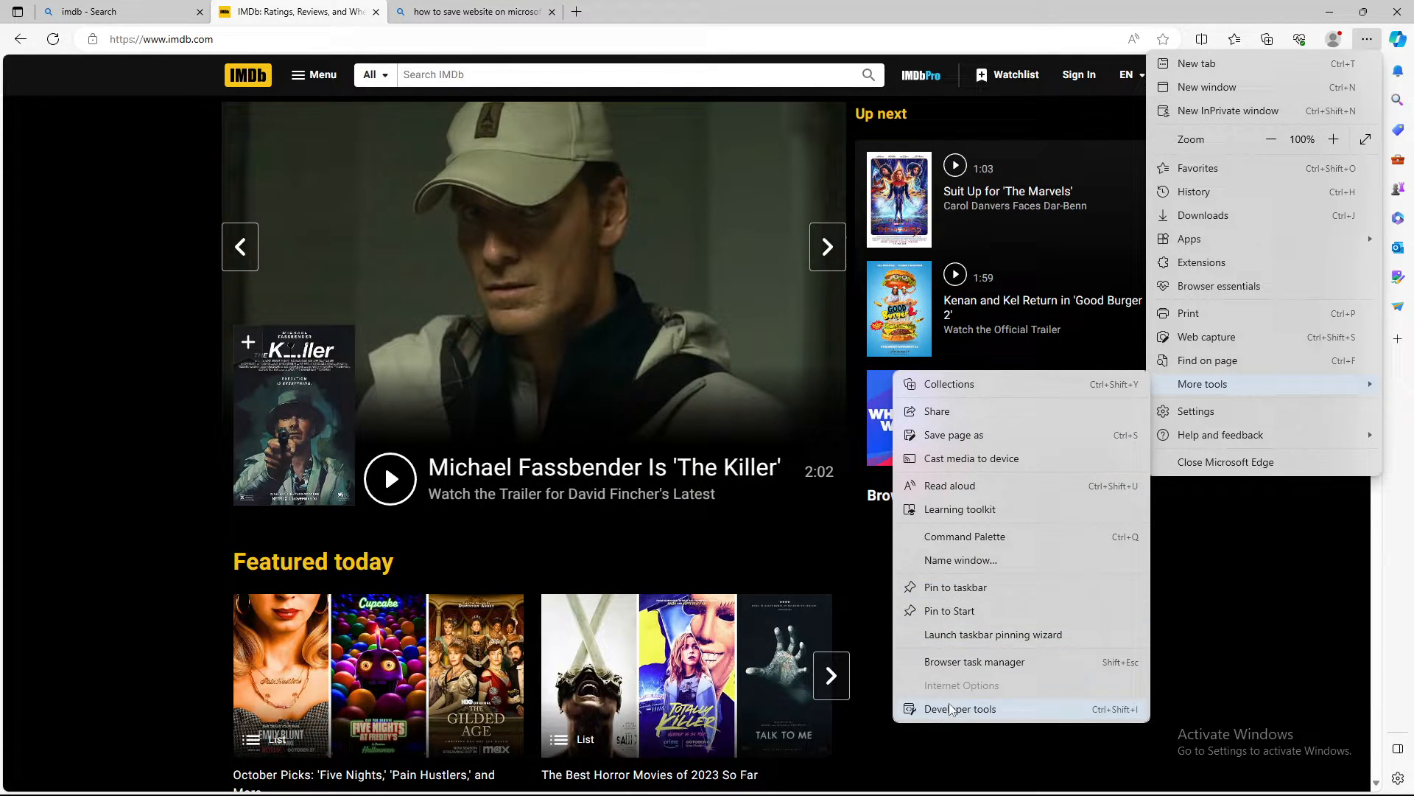
mouse_move(980, 445)
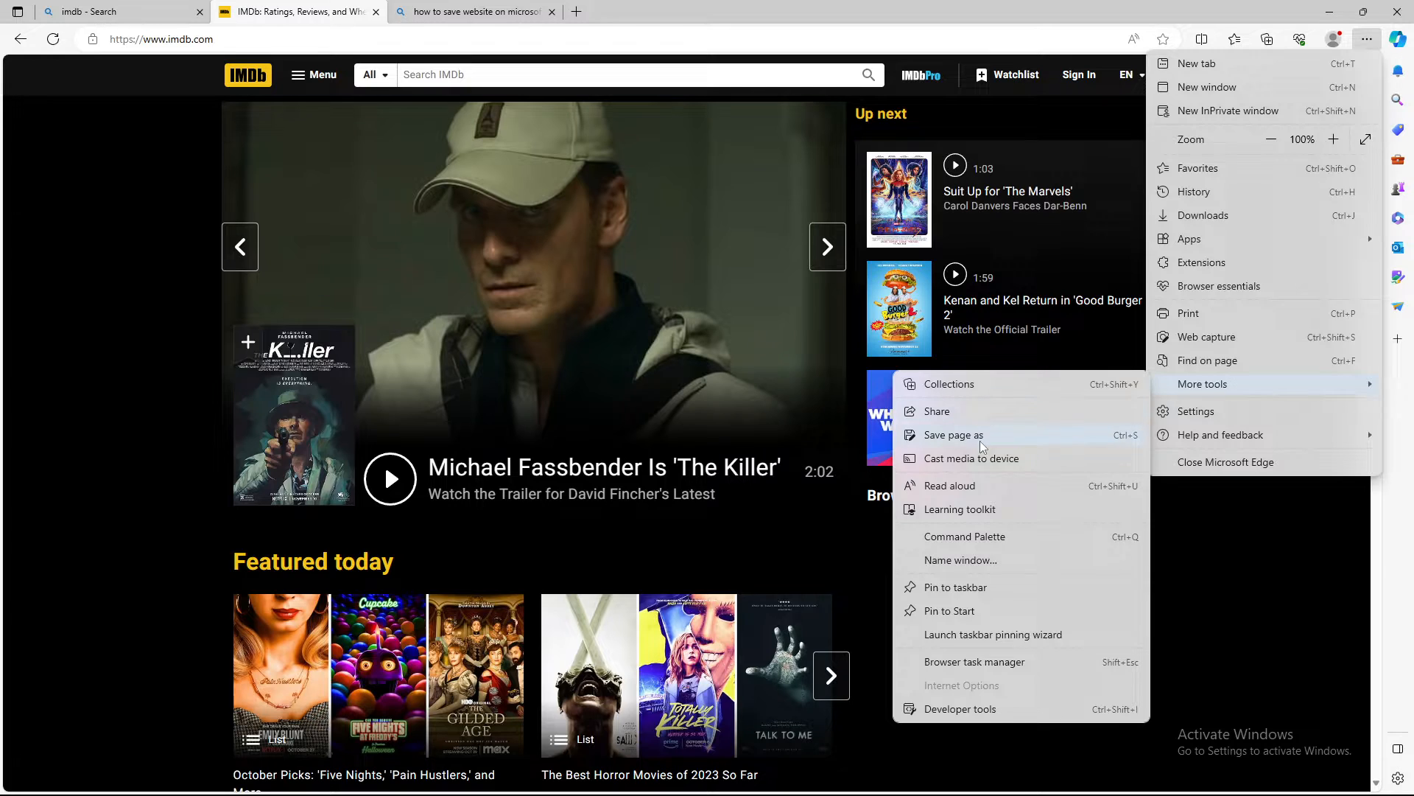
Use Save page as to store IMDb's homepage on the Desktop.
click(953, 435)
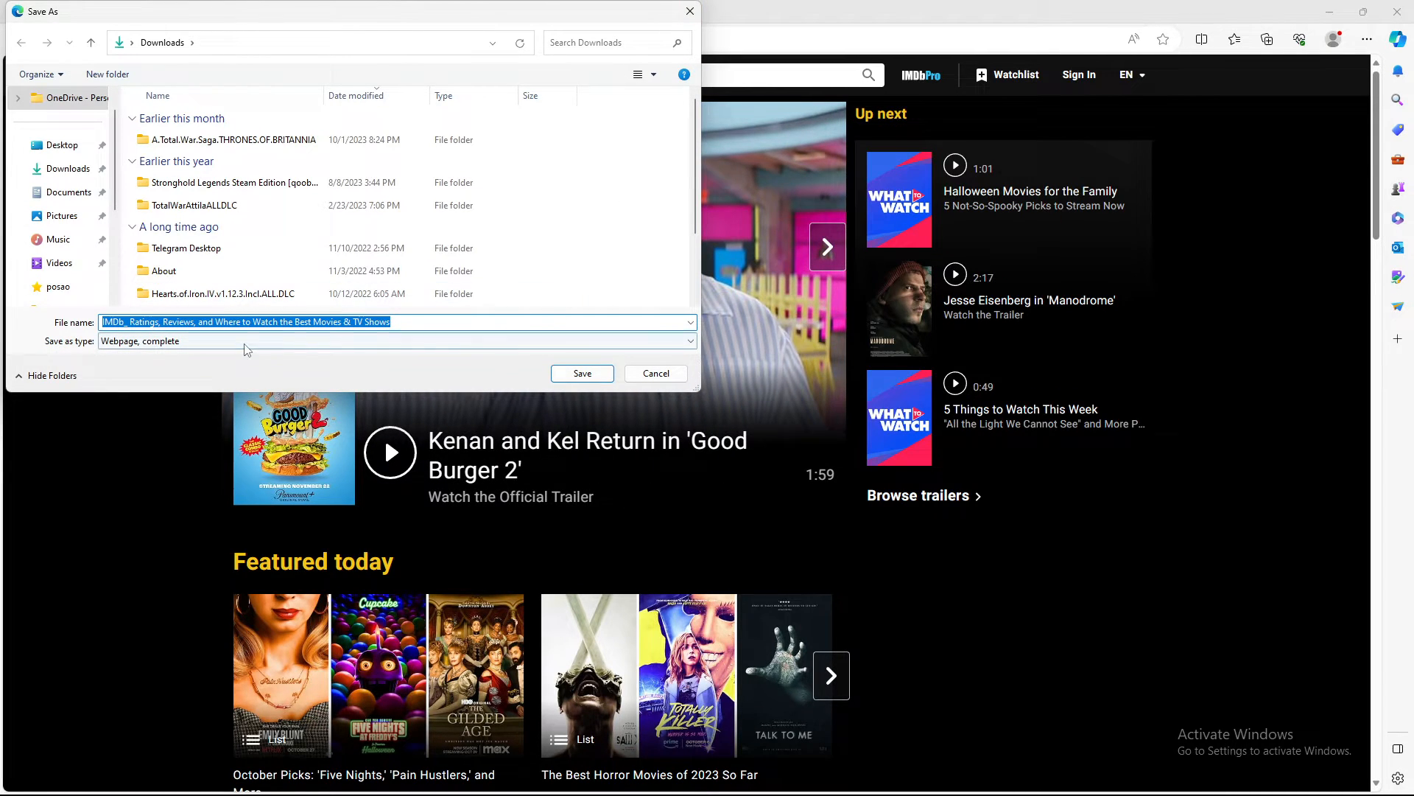
click(61, 145)
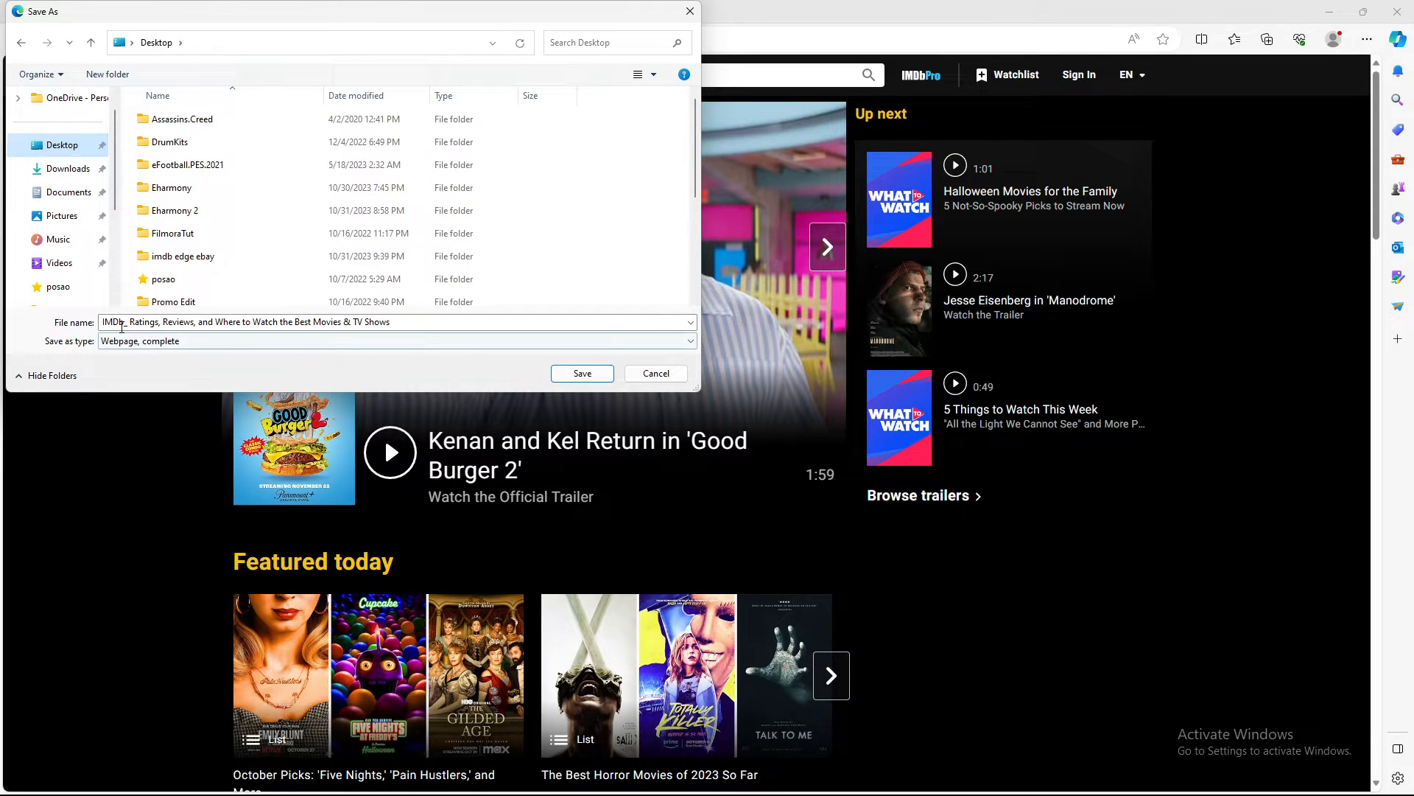
click(655, 372)
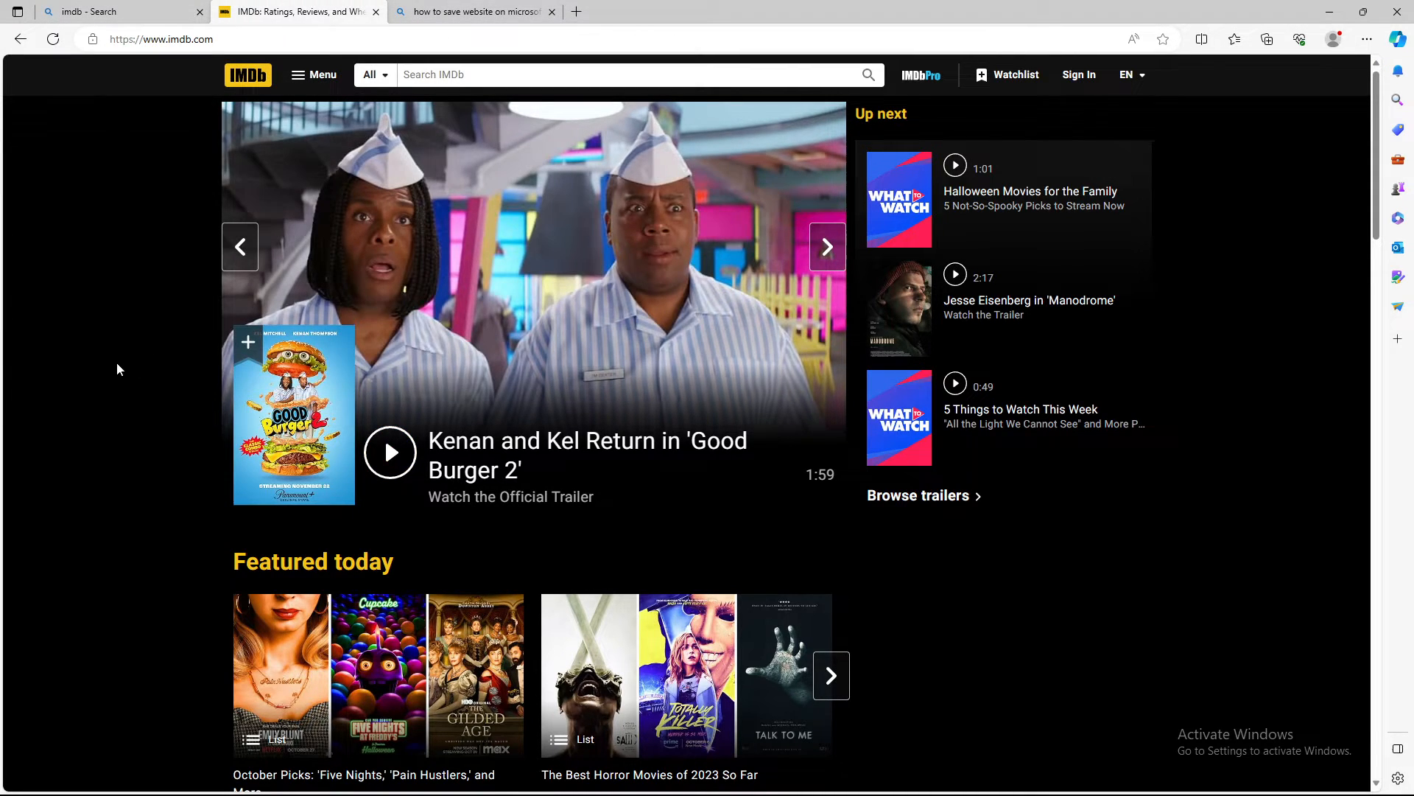
mouse_move(65, 246)
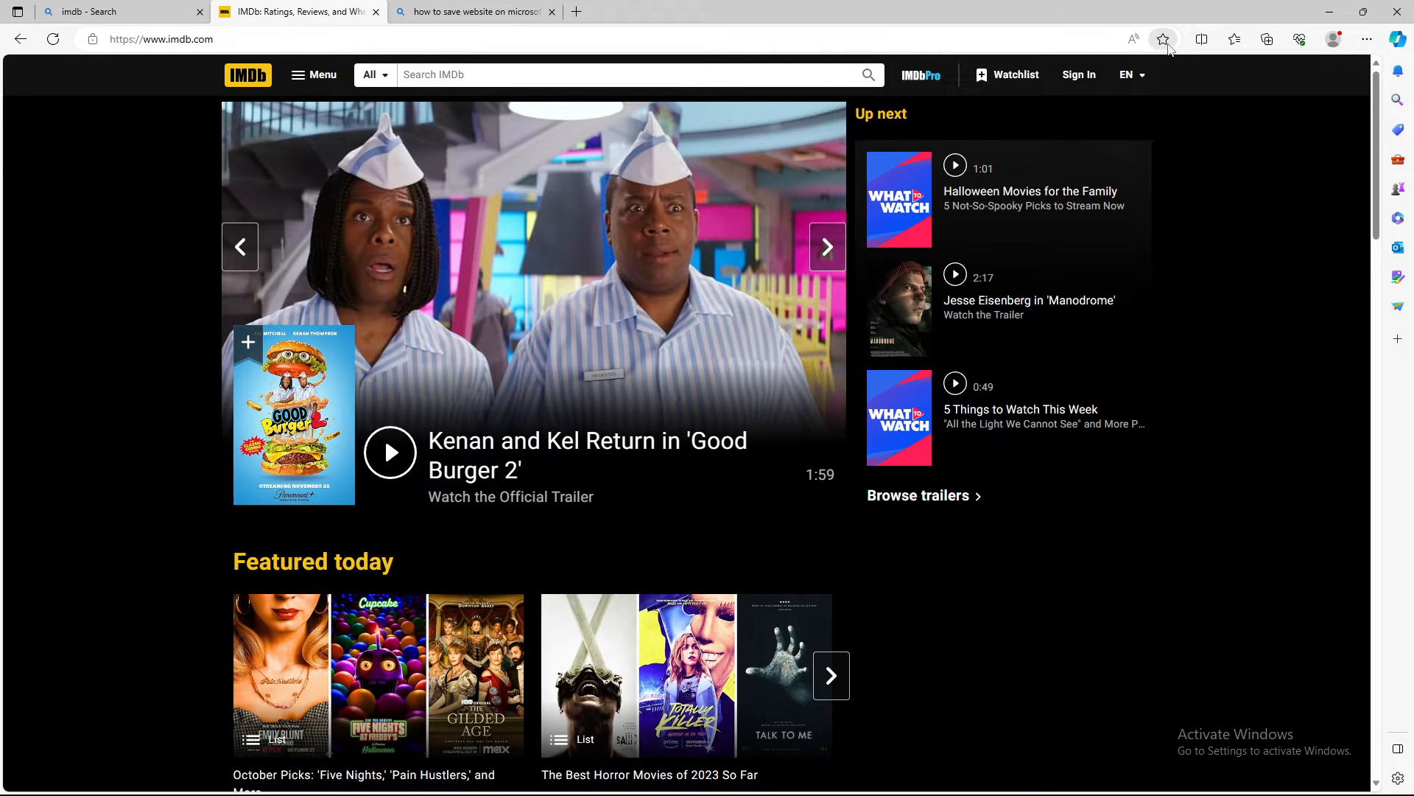
mouse_move(5, 337)
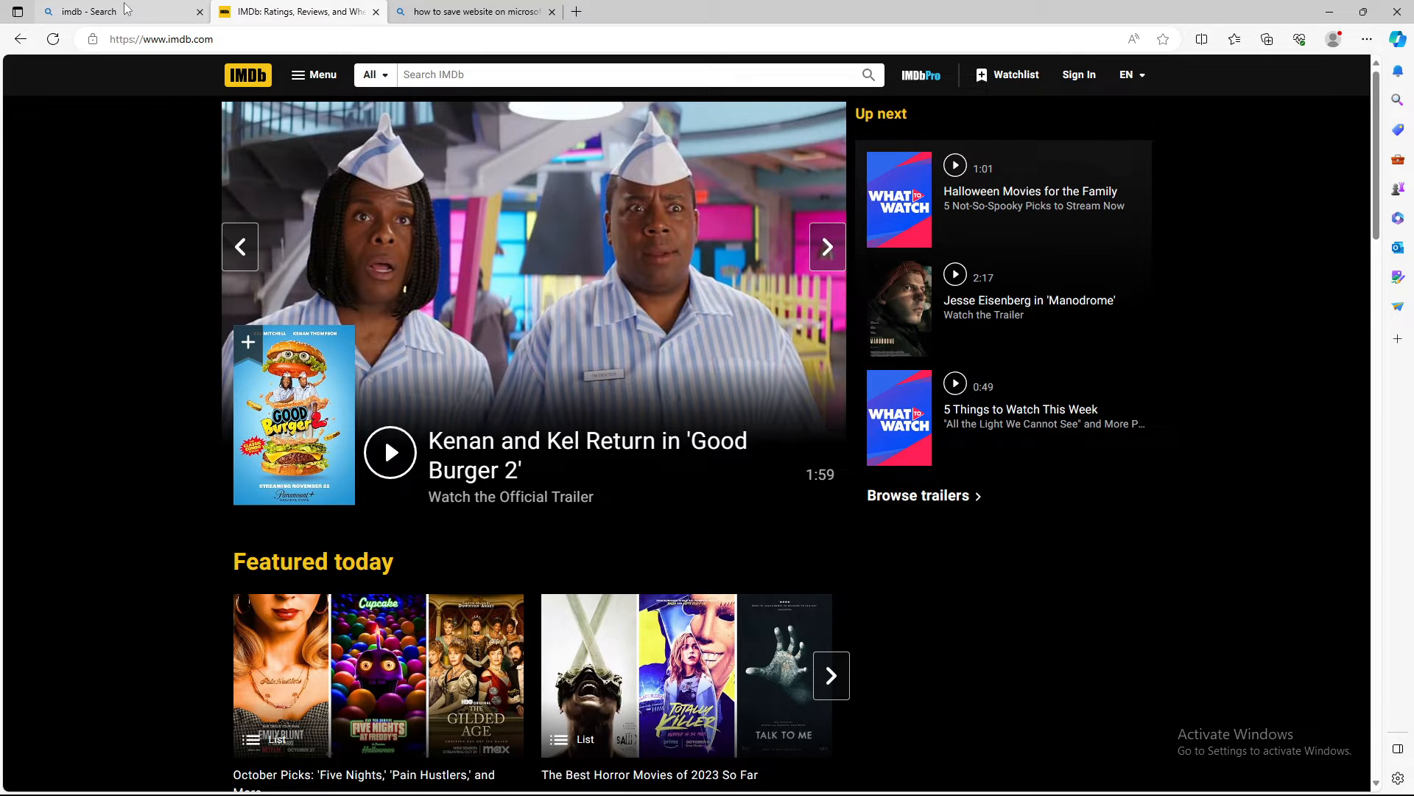
Switch back to the 'imdb - Search' Bing results tab.
click(118, 11)
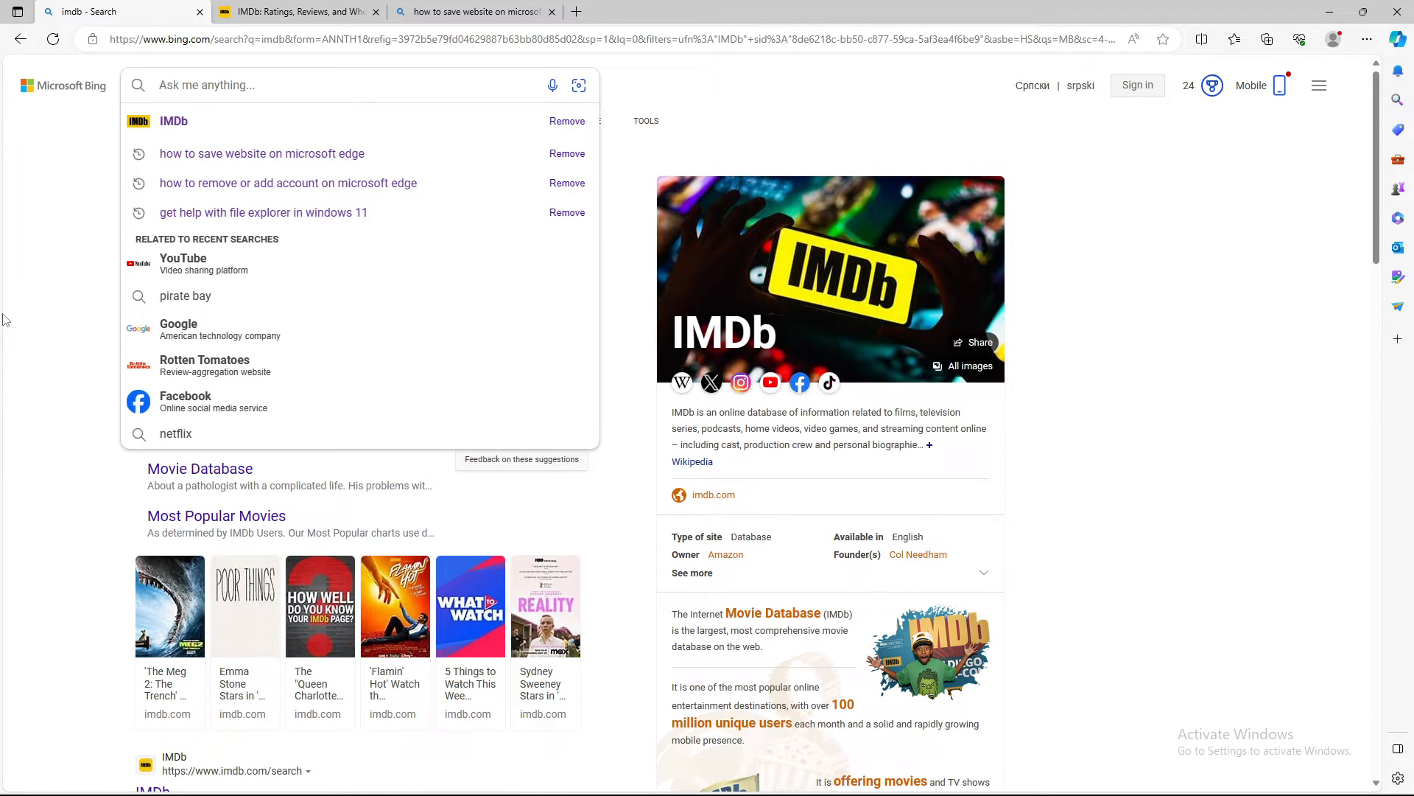